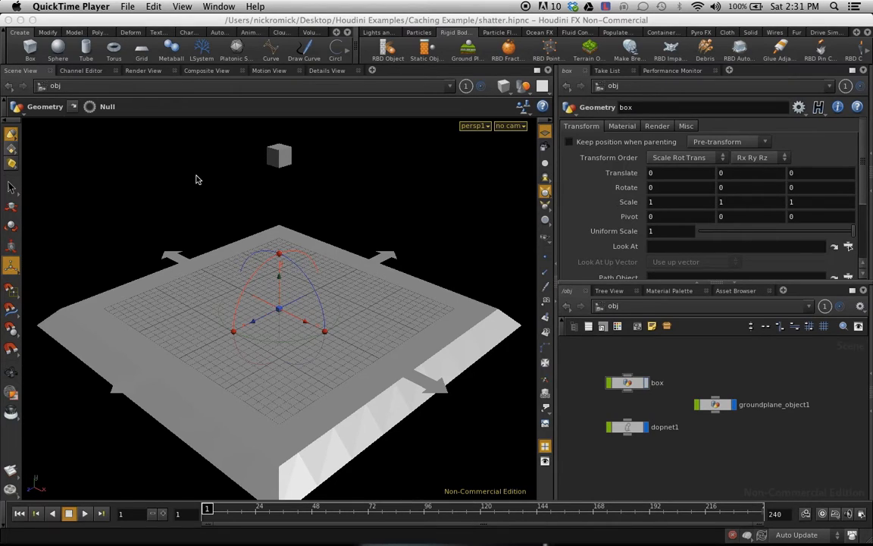
{"action": "mouse_move", "coordinate": [126, 360]}
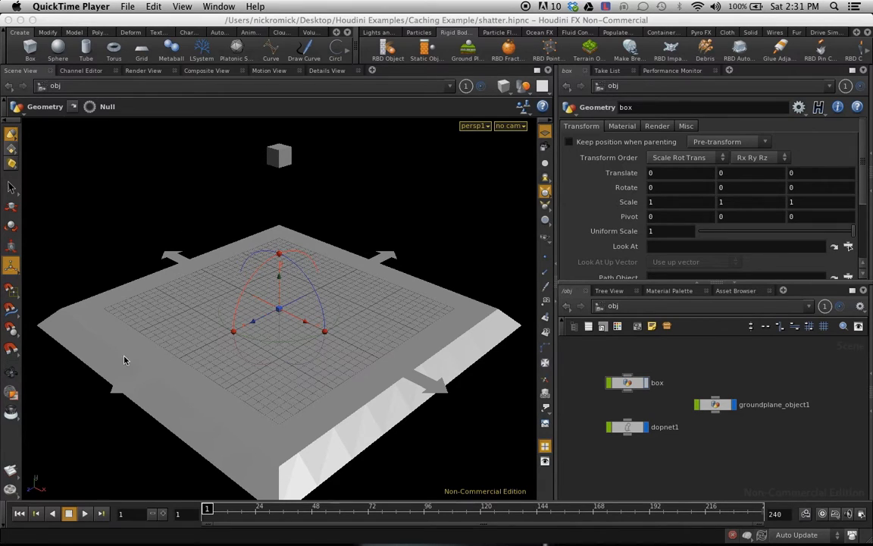
Step: Play and scrub the shattering box simulation, then rewind to frame 1 on the timeline
{"action": "left_click", "coordinate": [86, 514]}
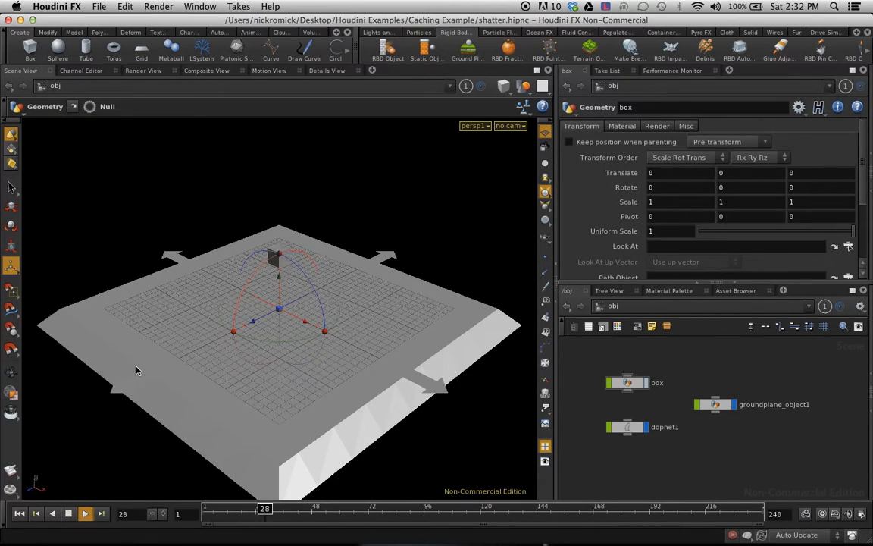
{"action": "left_click_drag", "start_coordinate": [264, 508], "coordinate": [443, 508]}
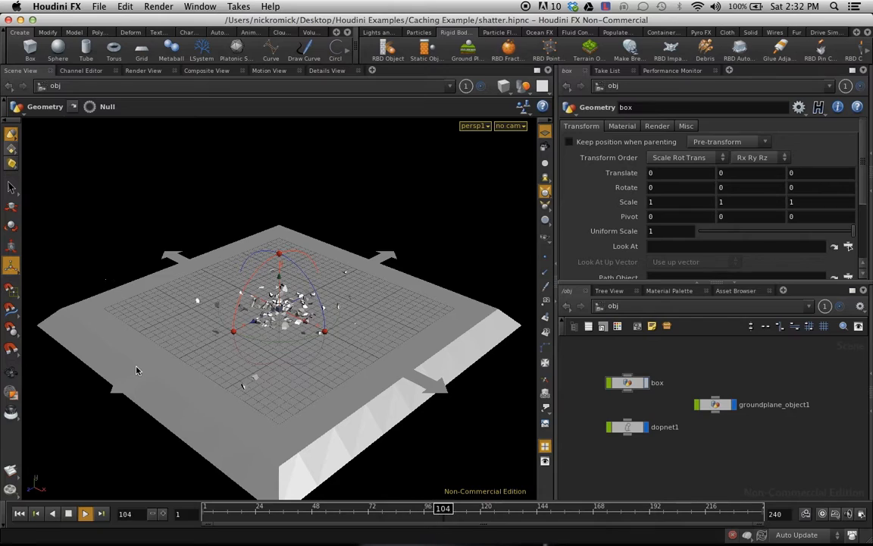
{"action": "left_click", "coordinate": [89, 514]}
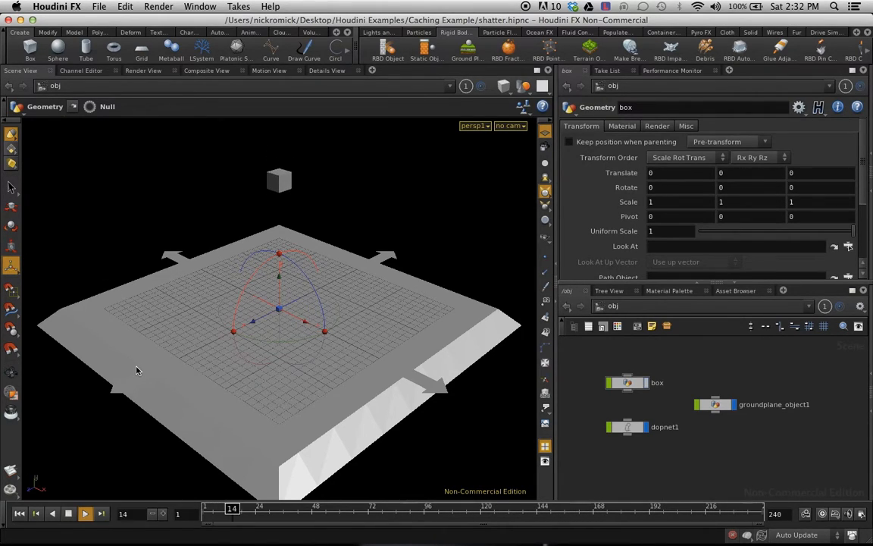
{"action": "left_click", "coordinate": [89, 514]}
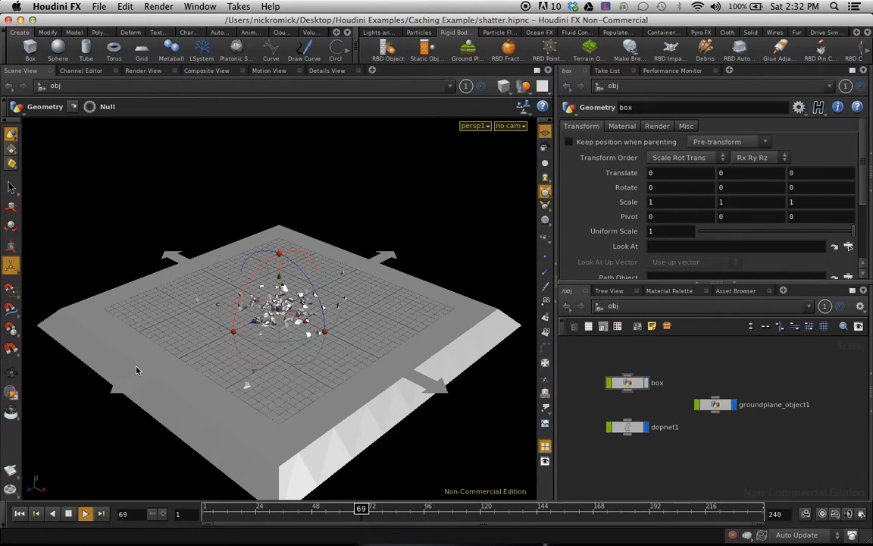
{"action": "left_click", "coordinate": [537, 509]}
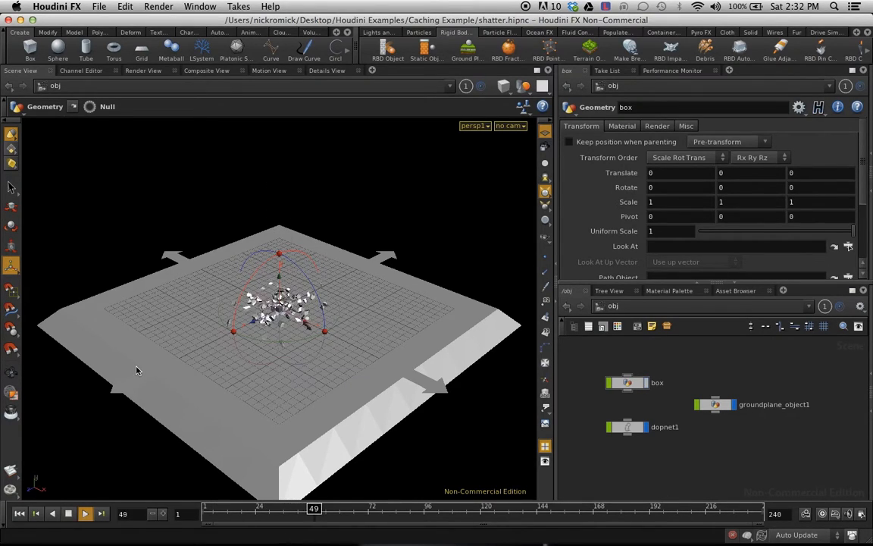
{"action": "left_click_drag", "start_coordinate": [313, 508], "coordinate": [487, 507]}
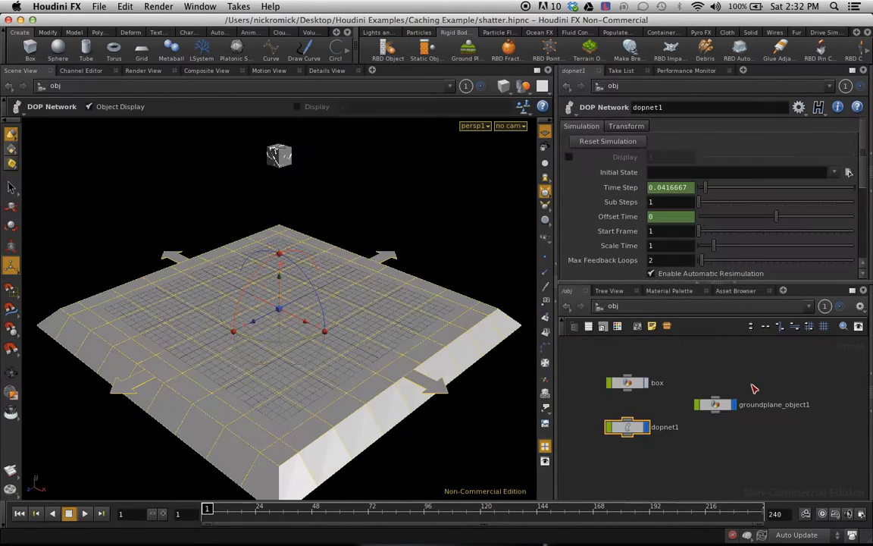
Step: Add a geo1 object and place a Dop Import node and a ROP Output Driver inside it
{"action": "key", "text": "tab"}
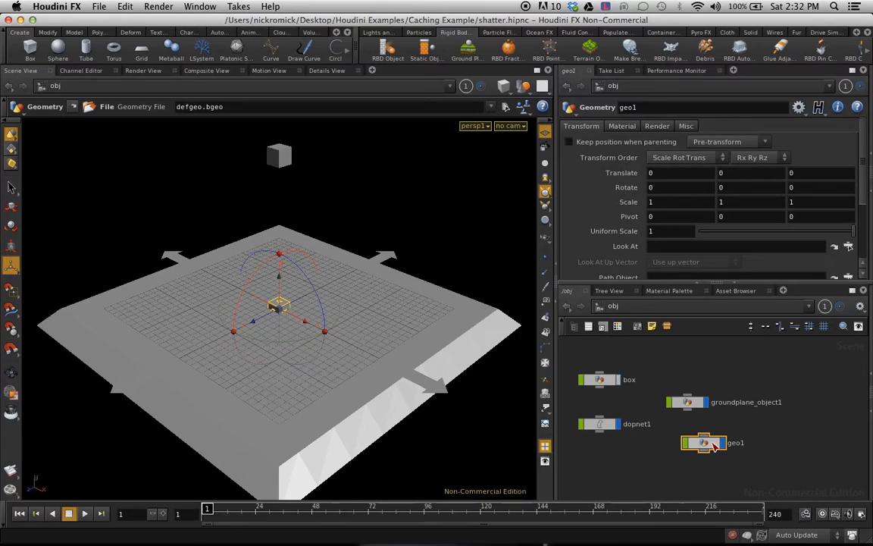
{"action": "double_click", "coordinate": [707, 443]}
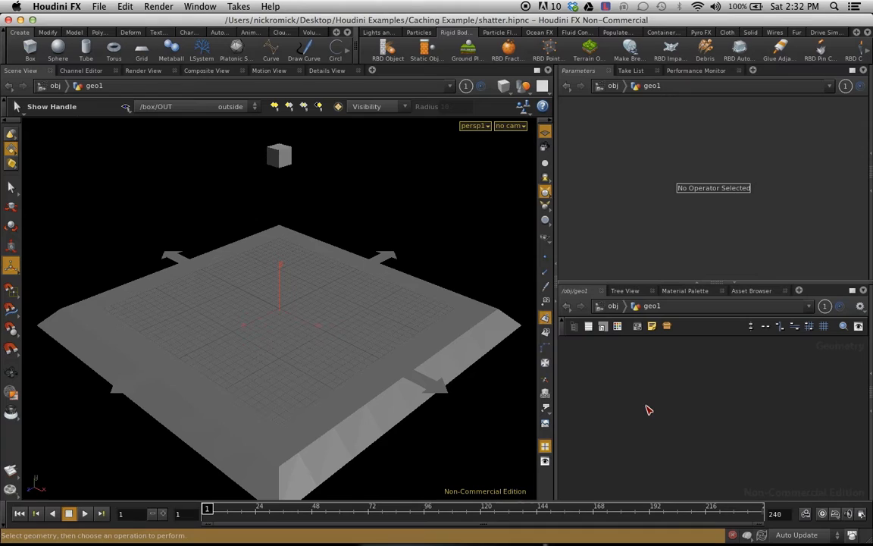
{"action": "key", "text": "Tab"}
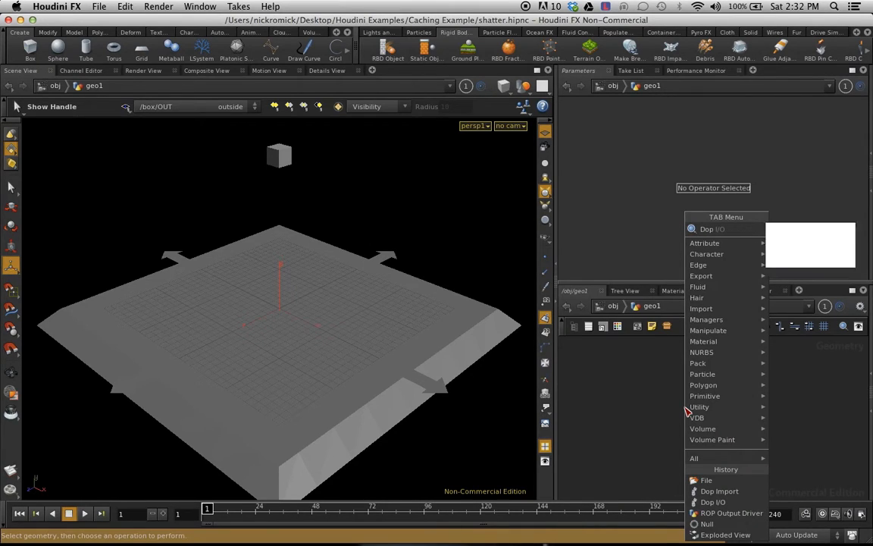
{"action": "left_click", "coordinate": [719, 491]}
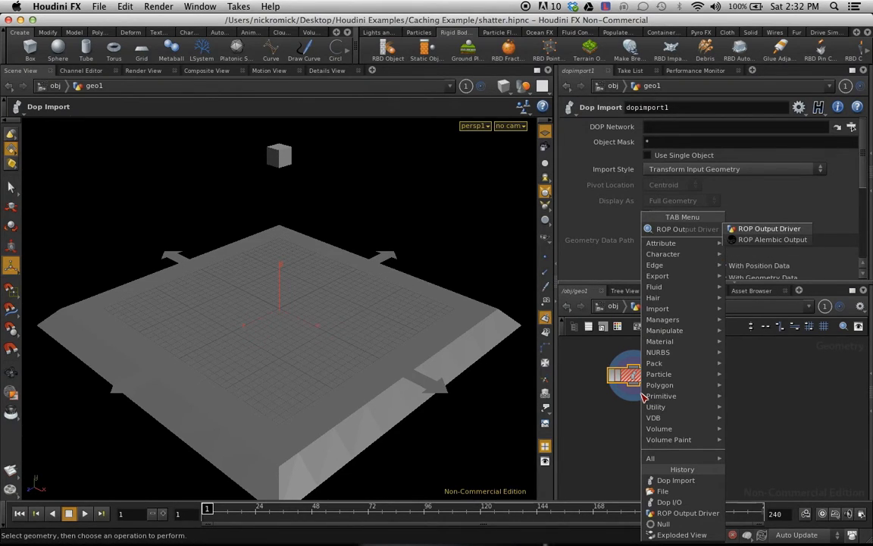
{"action": "left_click", "coordinate": [769, 228]}
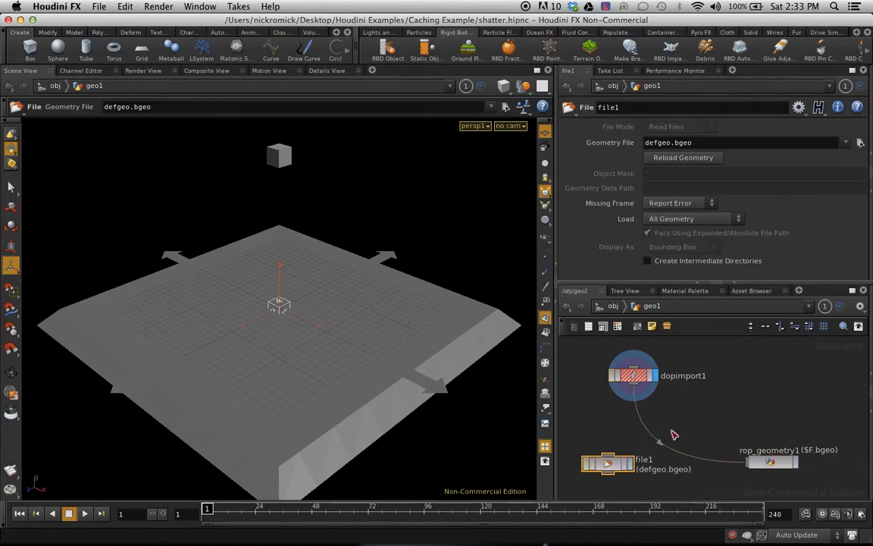
Step: Point dopimport1 at /obj/dopnet1 with Import Style Fetch Geometry from DOP Network
{"action": "left_click", "coordinate": [633, 375]}
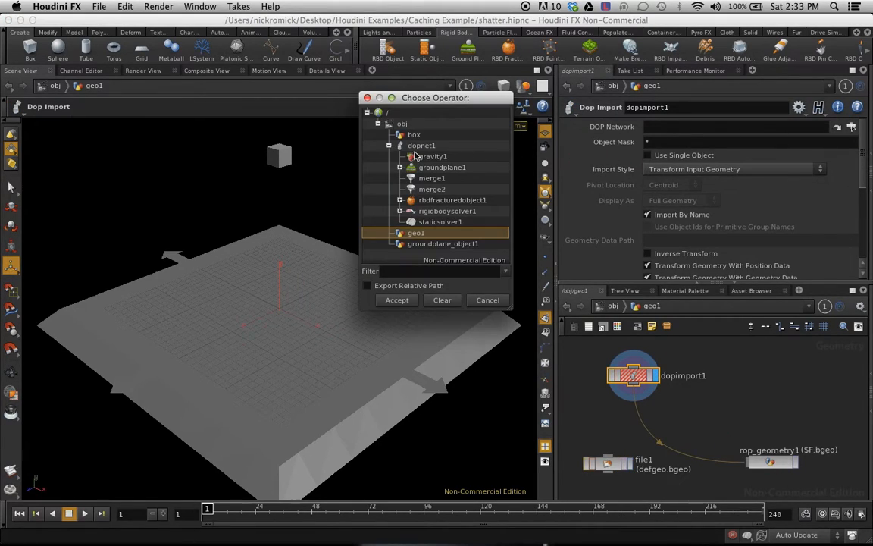
{"action": "left_click", "coordinate": [421, 145]}
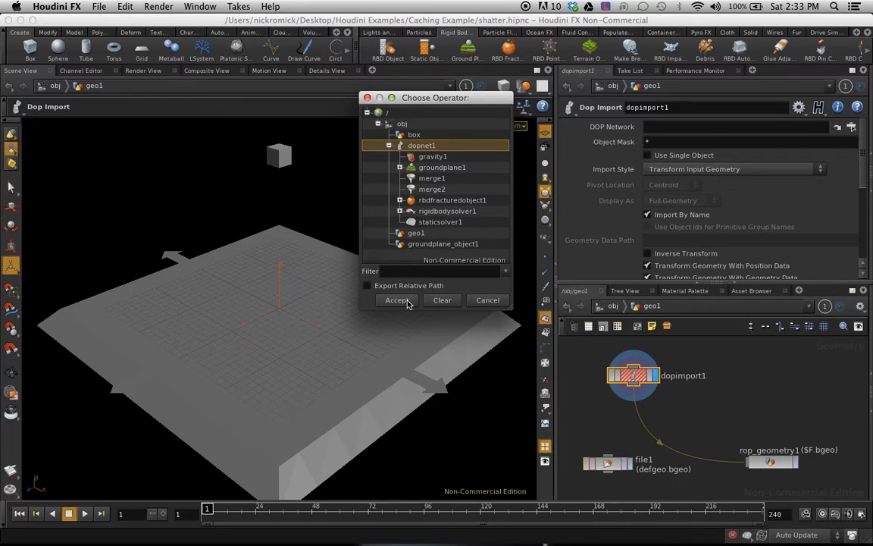
{"action": "left_click", "coordinate": [397, 301]}
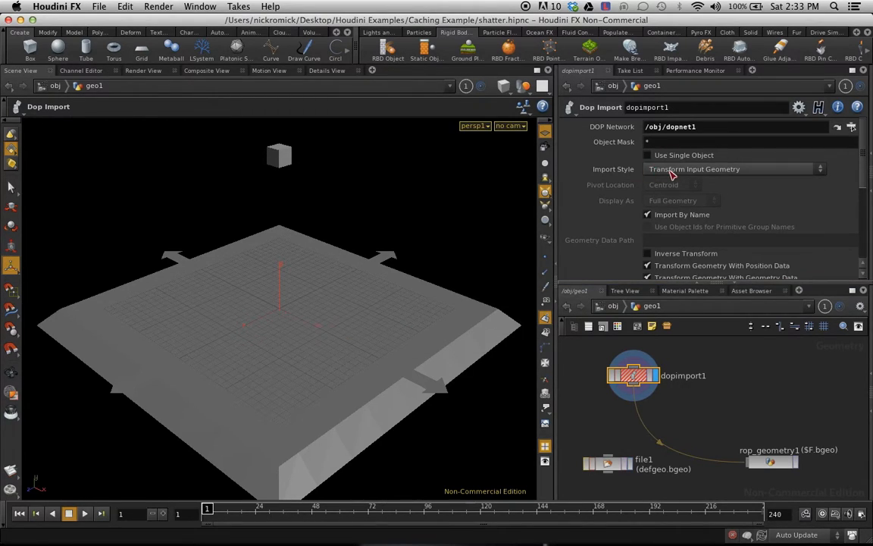
{"action": "left_click", "coordinate": [732, 169]}
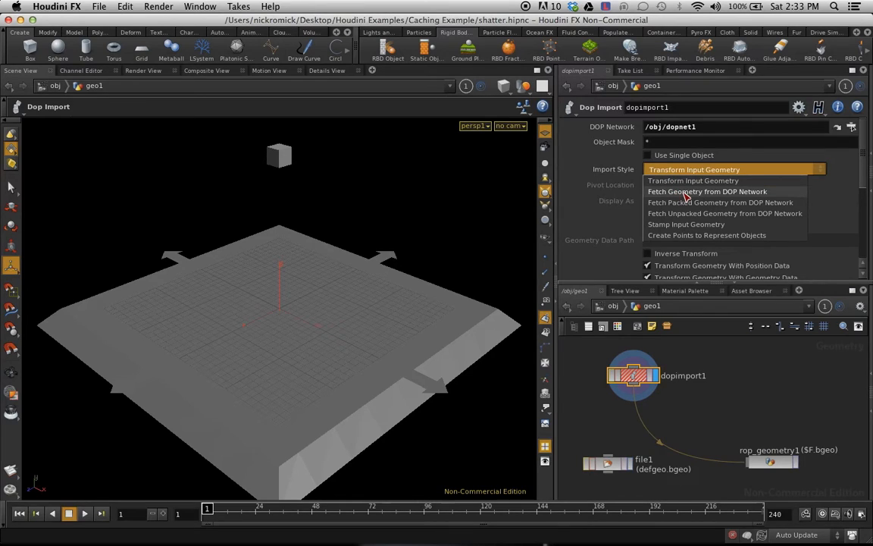
{"action": "left_click", "coordinate": [706, 191]}
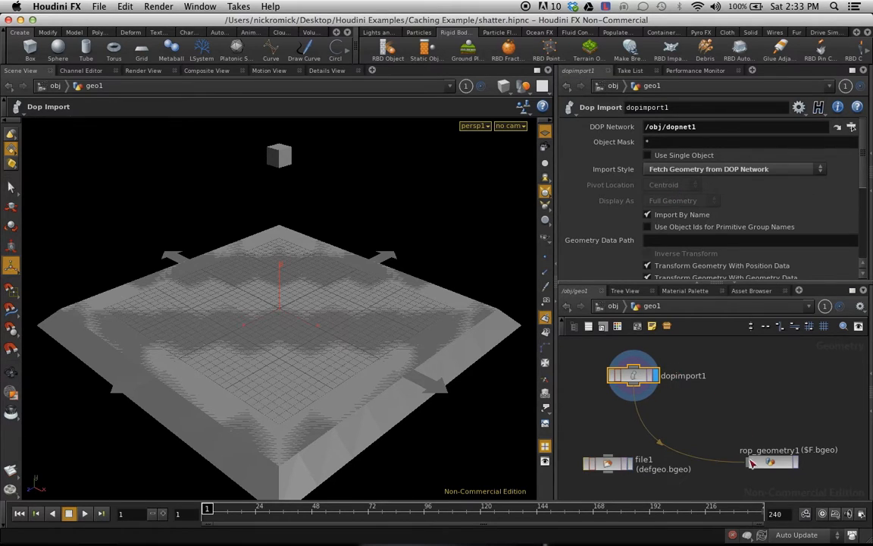
{"action": "left_click", "coordinate": [769, 462]}
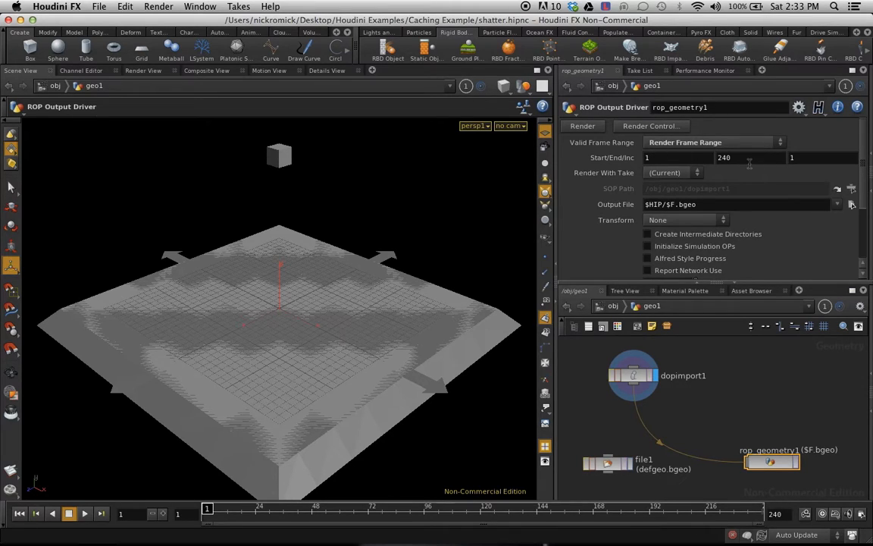
{"action": "mouse_move", "coordinate": [677, 144]}
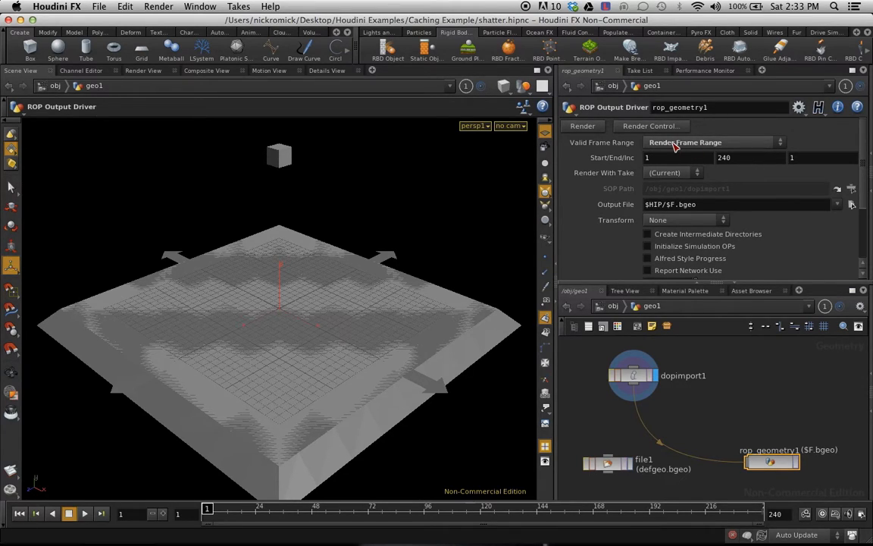
Step: Keep frames 1–240 and set the Output File to $HIP/geo/$F4.bgeo
{"action": "left_click", "coordinate": [735, 204]}
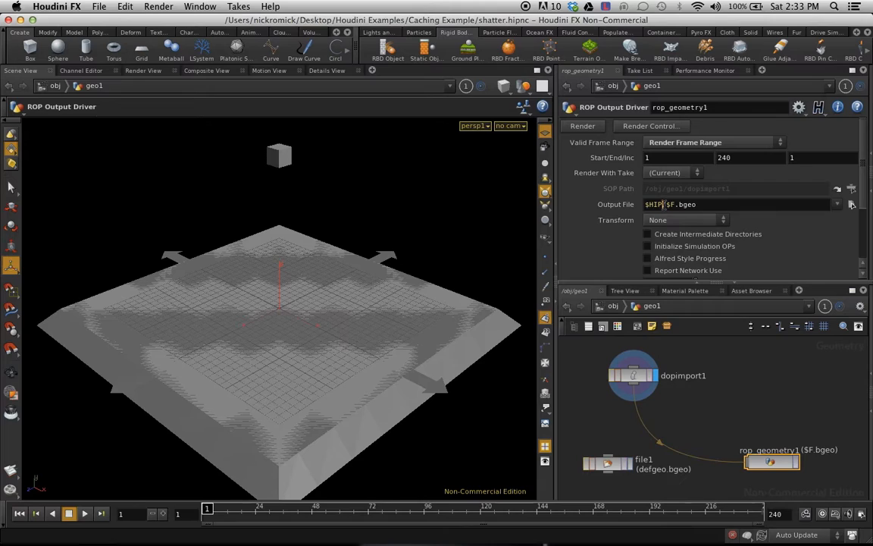
{"action": "double_click", "coordinate": [653, 204]}
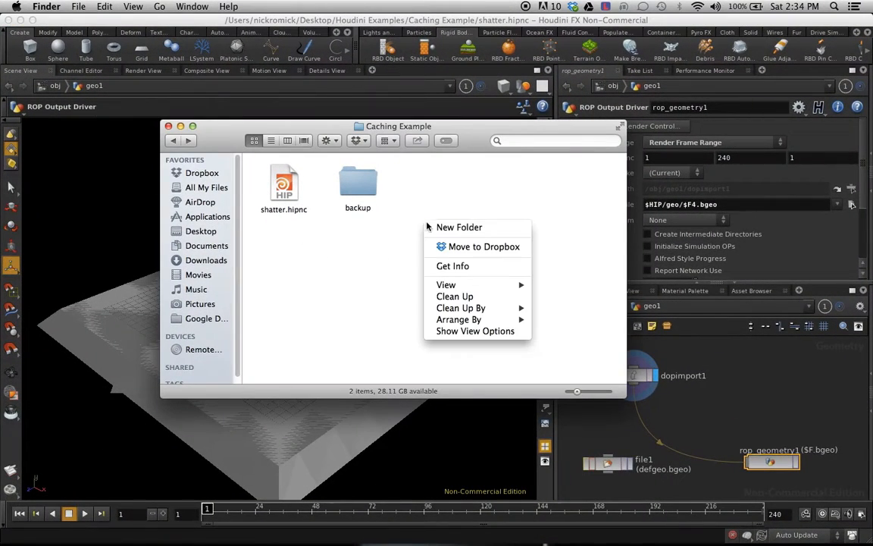
Step: Open the empty geo folder inside Caching Example in Finder
{"action": "left_click", "coordinate": [458, 227]}
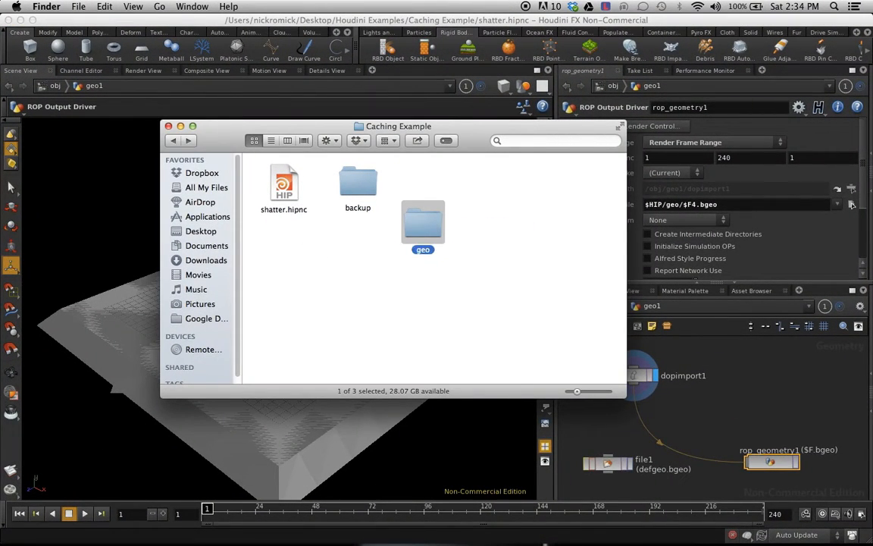
{"action": "double_click", "coordinate": [423, 224]}
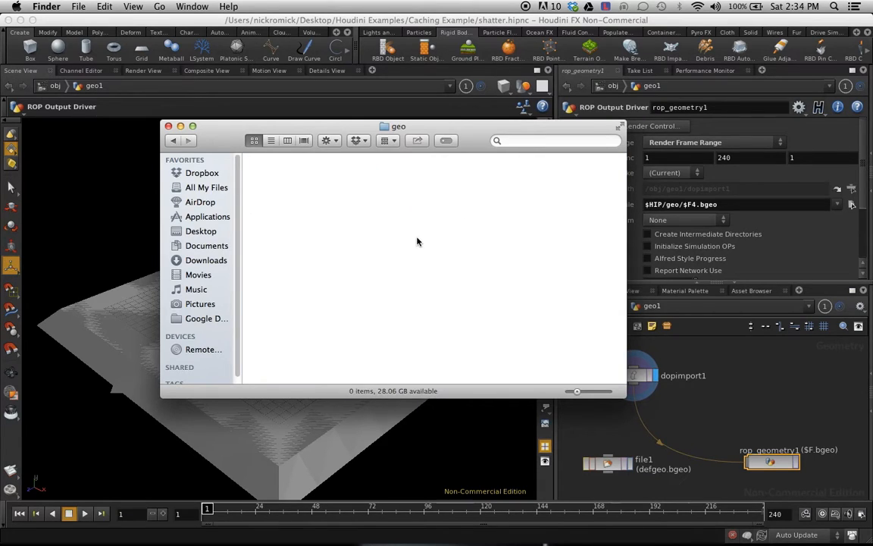
{"action": "left_click_drag", "start_coordinate": [398, 126], "coordinate": [390, 131]}
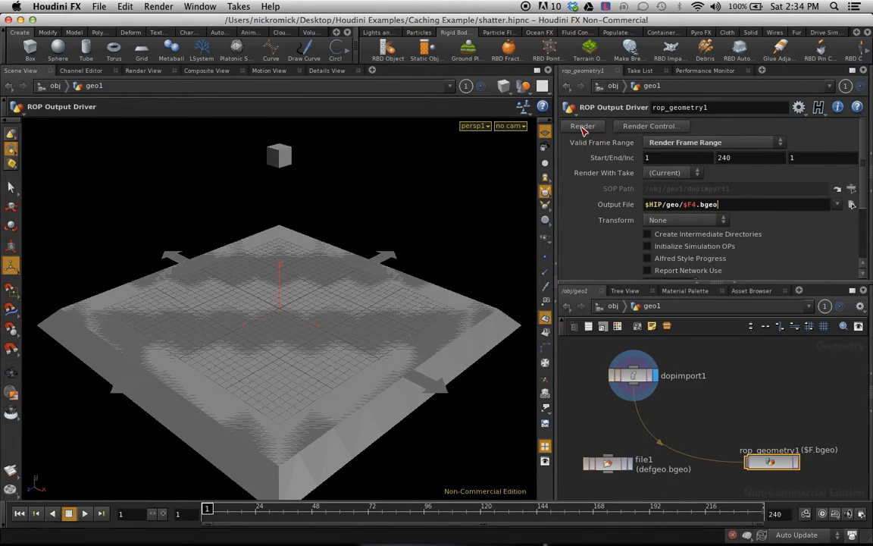
Step: Render rop_geometry1 to write frames 1–240 as .bgeo files into the geo folder
{"action": "left_click", "coordinate": [582, 126]}
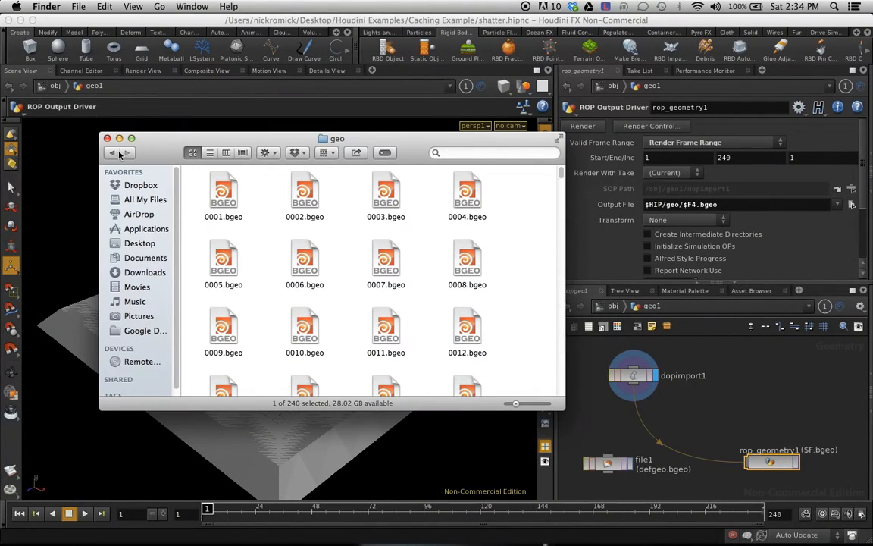
Step: Review the 240 numbered .bgeo files now in the geo folder
{"action": "left_click", "coordinate": [107, 139]}
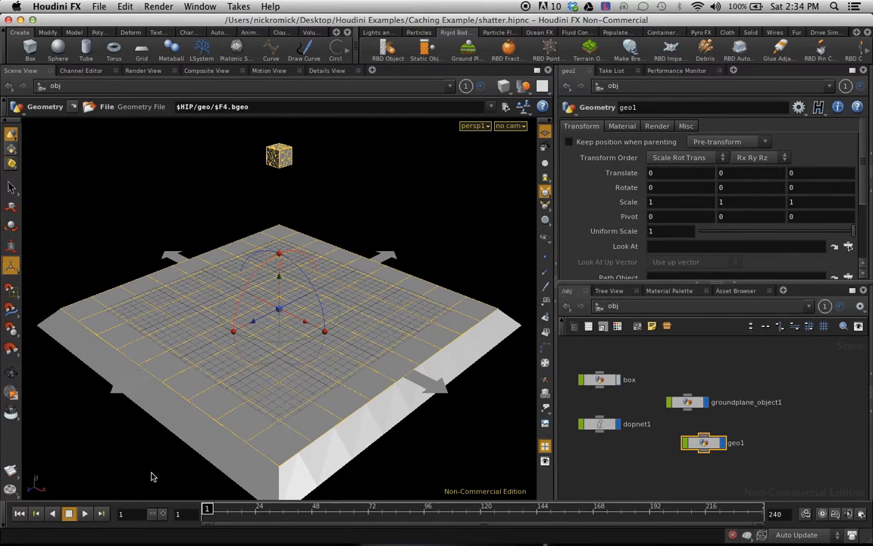
{"action": "left_click", "coordinate": [85, 515]}
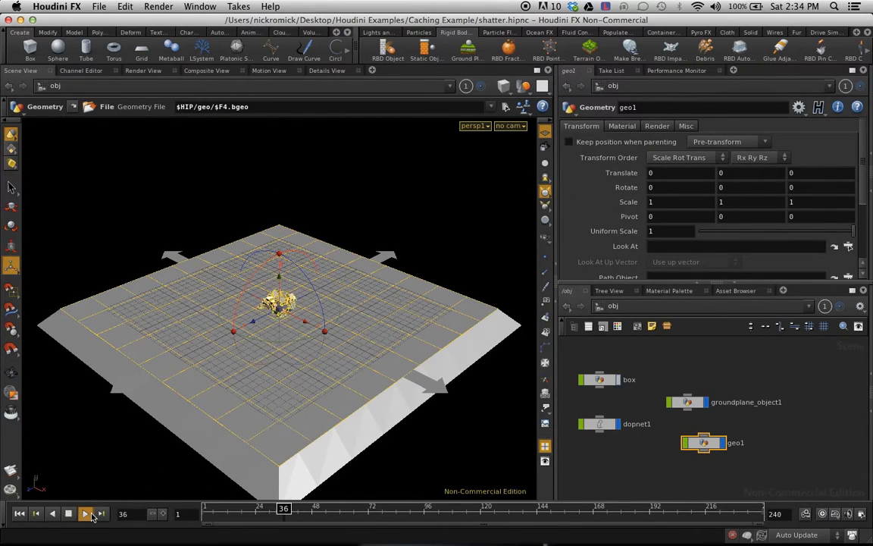
{"action": "left_click", "coordinate": [86, 514]}
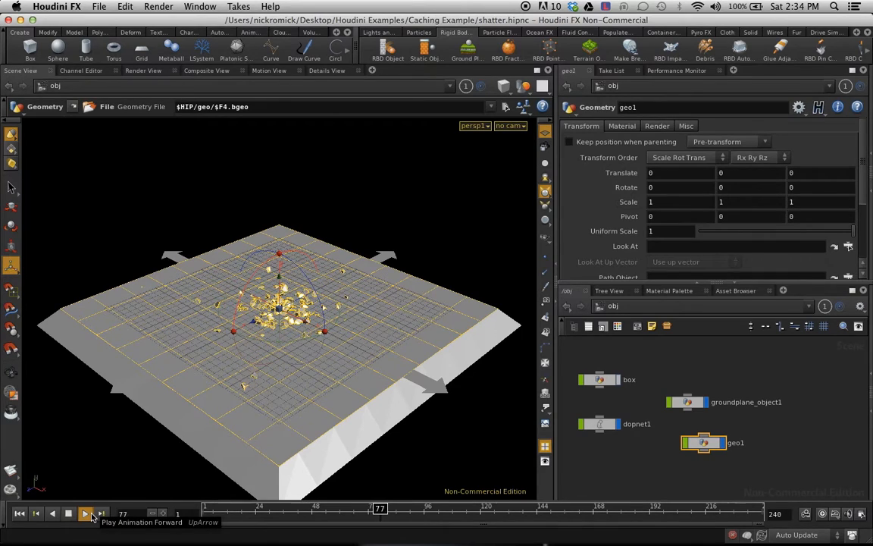
{"action": "left_click", "coordinate": [85, 512]}
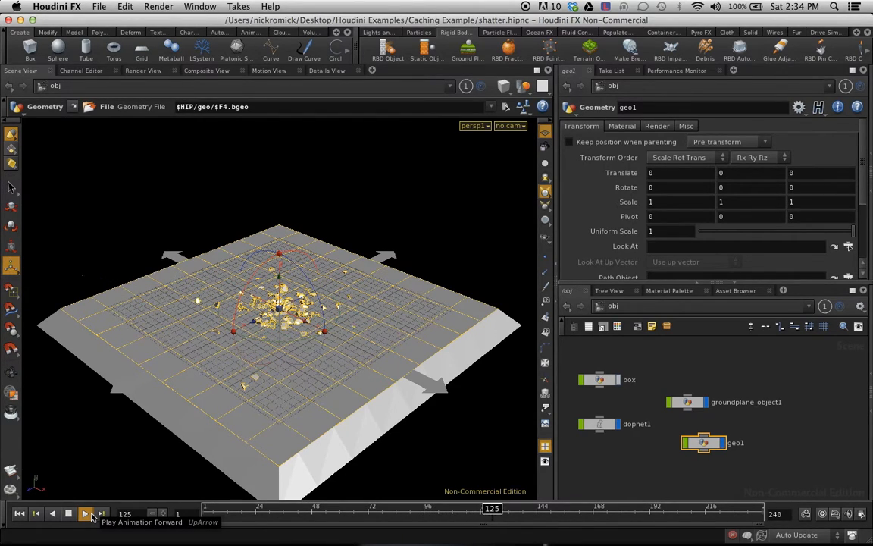
{"action": "left_click", "coordinate": [85, 514]}
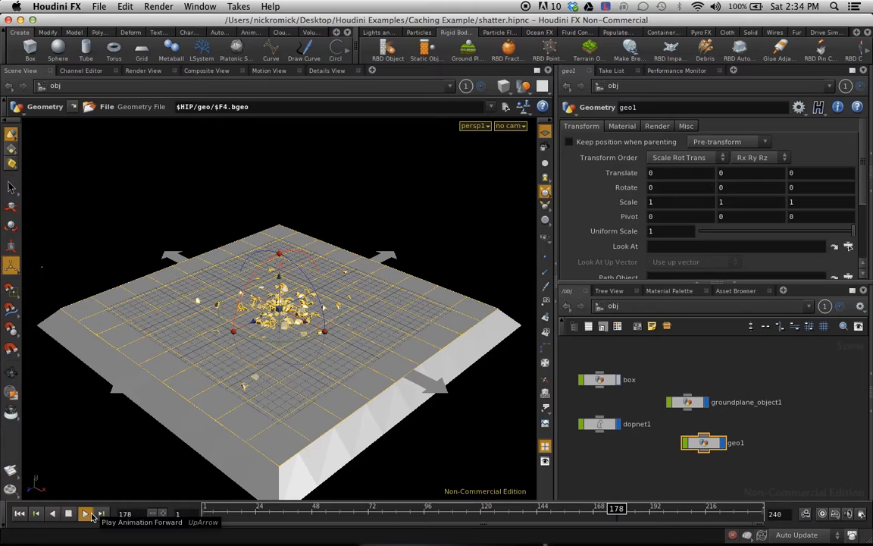
{"action": "left_click", "coordinate": [86, 511]}
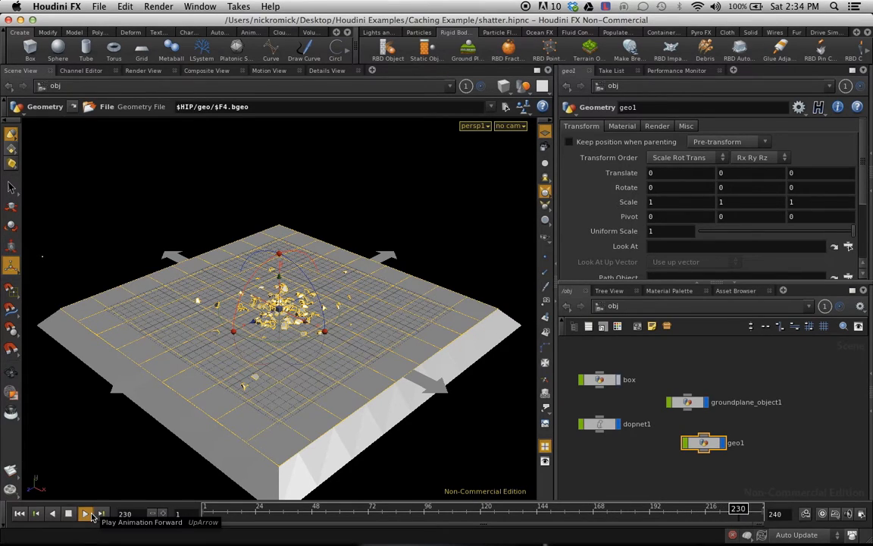
{"action": "left_click", "coordinate": [85, 512]}
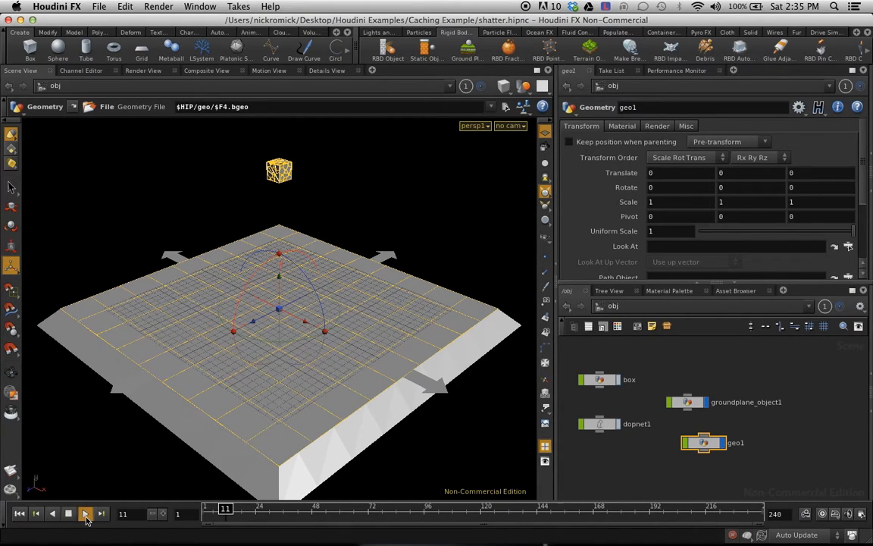
{"action": "left_click", "coordinate": [84, 514]}
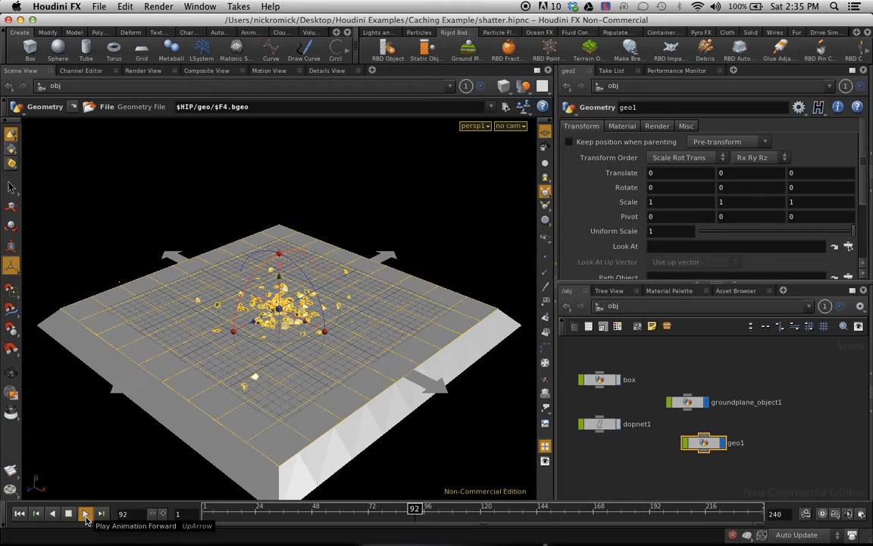
{"action": "left_click", "coordinate": [85, 513]}
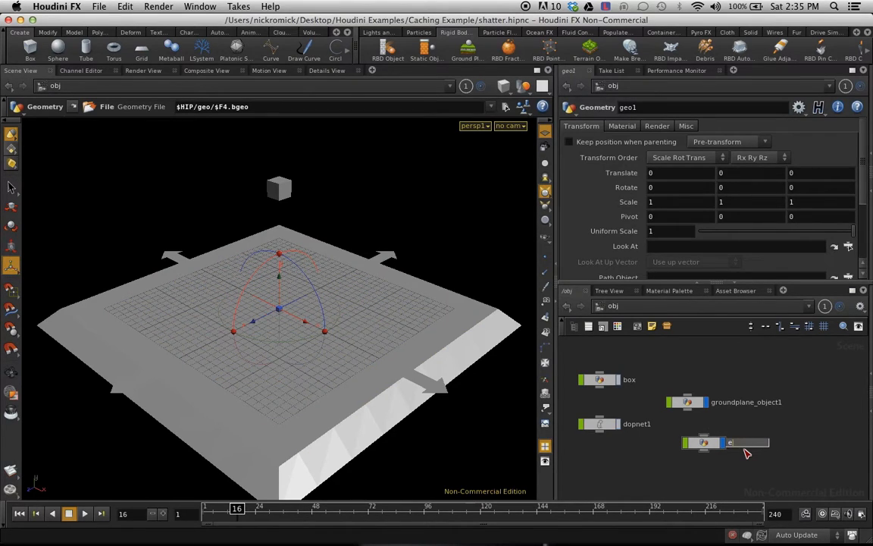
Step: Rename the geo1 object to geo_cache
{"action": "type", "text": "geo_cache"}
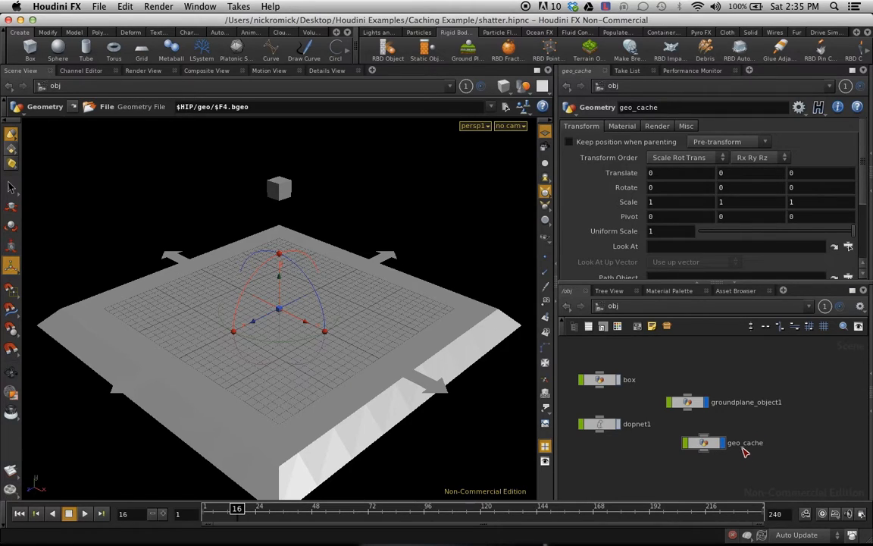
{"action": "mouse_move", "coordinate": [742, 435]}
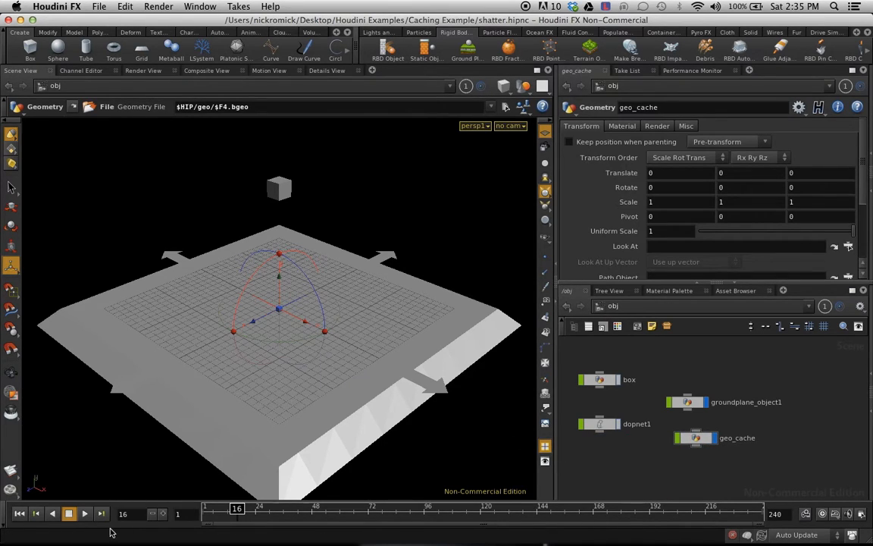
Step: Play the cached shatter animation on geo_cache and scrub back through its frames
{"action": "left_click", "coordinate": [84, 516]}
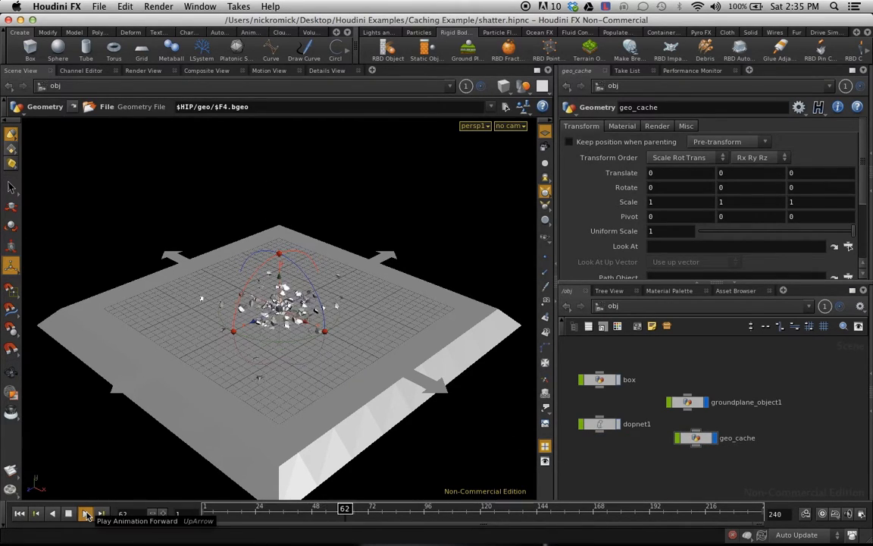
{"action": "left_click", "coordinate": [83, 515]}
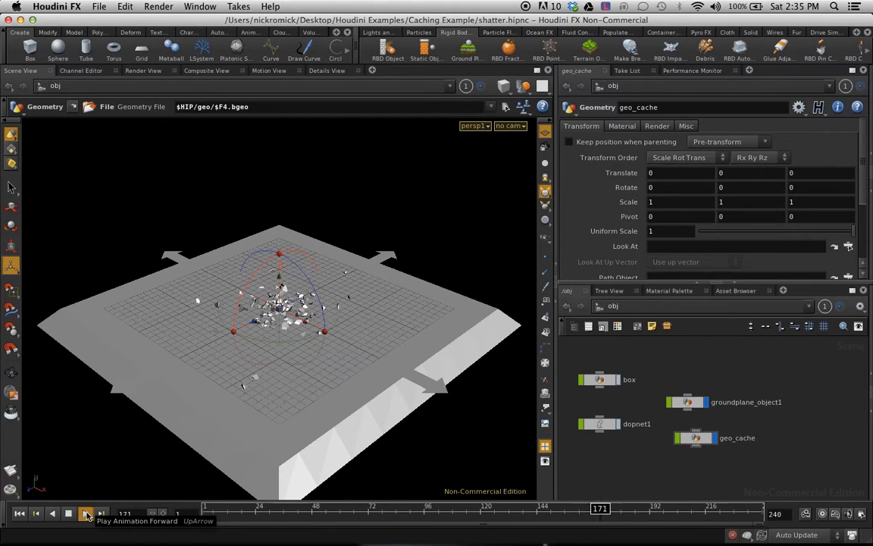
{"action": "left_click", "coordinate": [85, 515]}
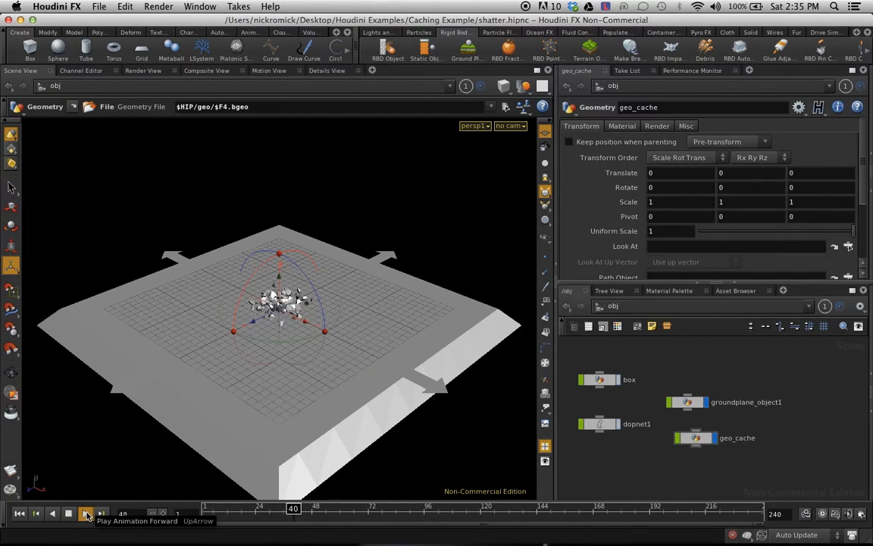
{"action": "left_click", "coordinate": [83, 515]}
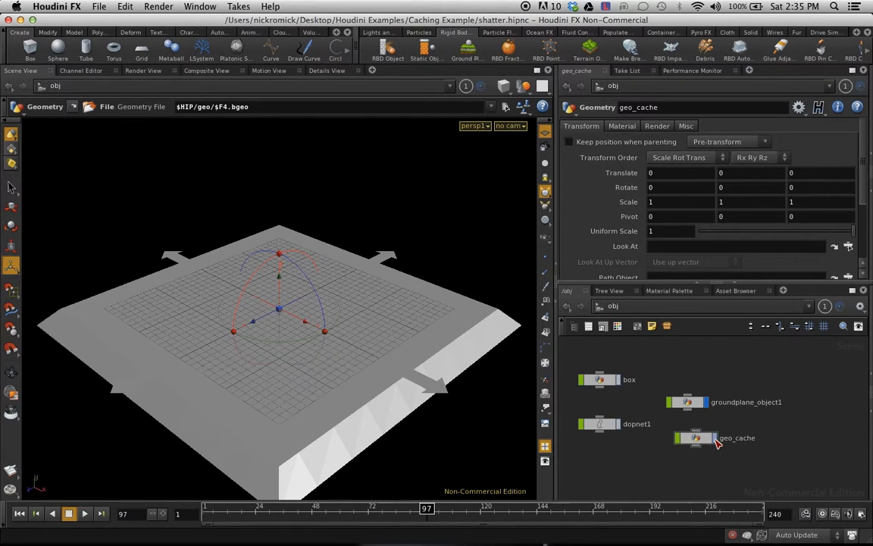
{"action": "left_click", "coordinate": [86, 514]}
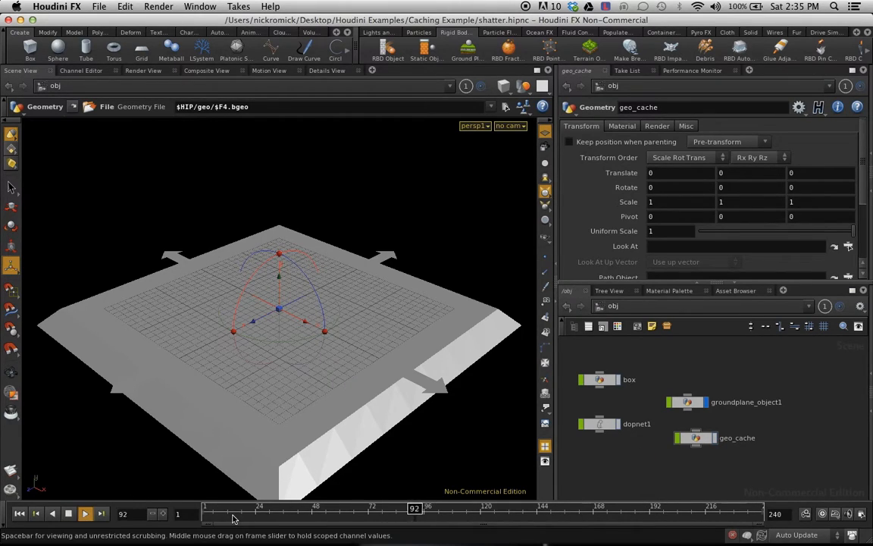
{"action": "left_click_drag", "start_coordinate": [415, 508], "coordinate": [374, 508]}
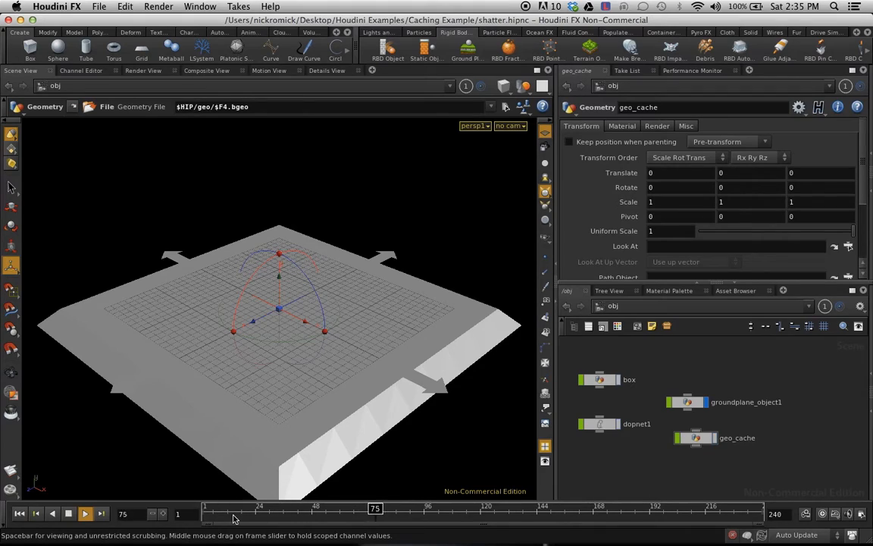